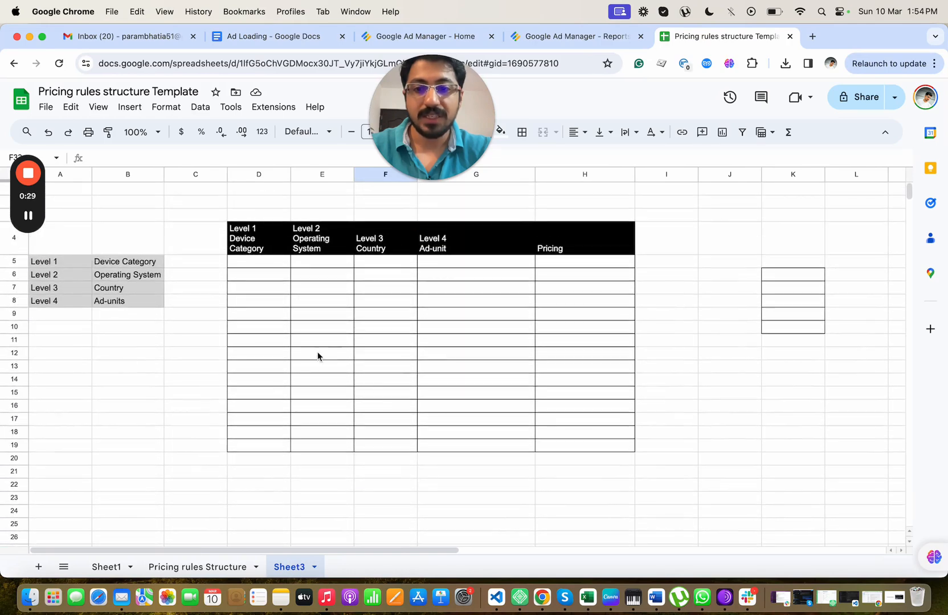
Insert two columns and add Desktop/Mobile in C5 and IOS/Android in C6 beside the levels.
{"action": "left_click", "coordinate": [127, 260]}
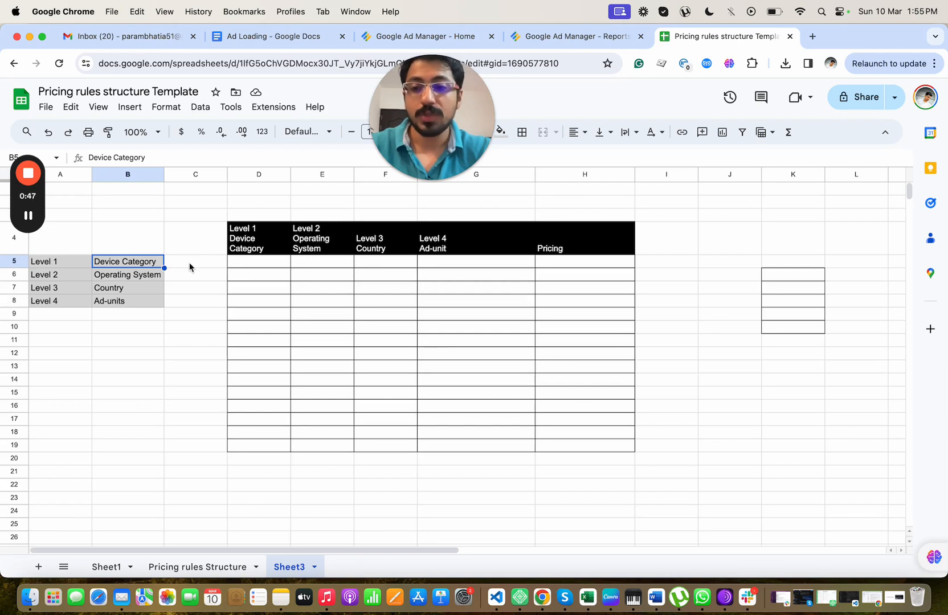
{"action": "left_click", "coordinate": [321, 174]}
{"action": "type", "text": "IOS/Android"}
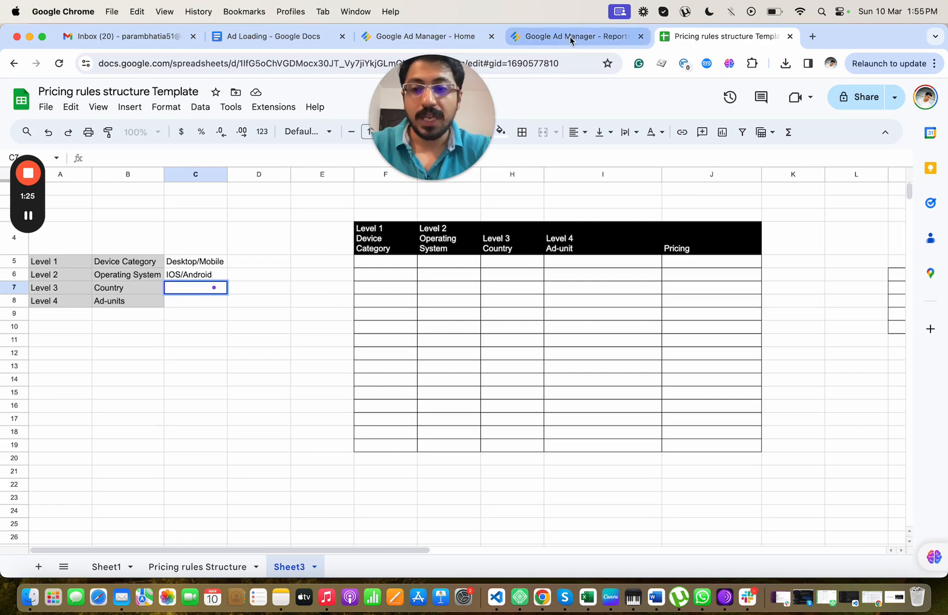
Switch to Ad Manager and rerun the report with Country as the dimension.
{"action": "left_click", "coordinate": [573, 36]}
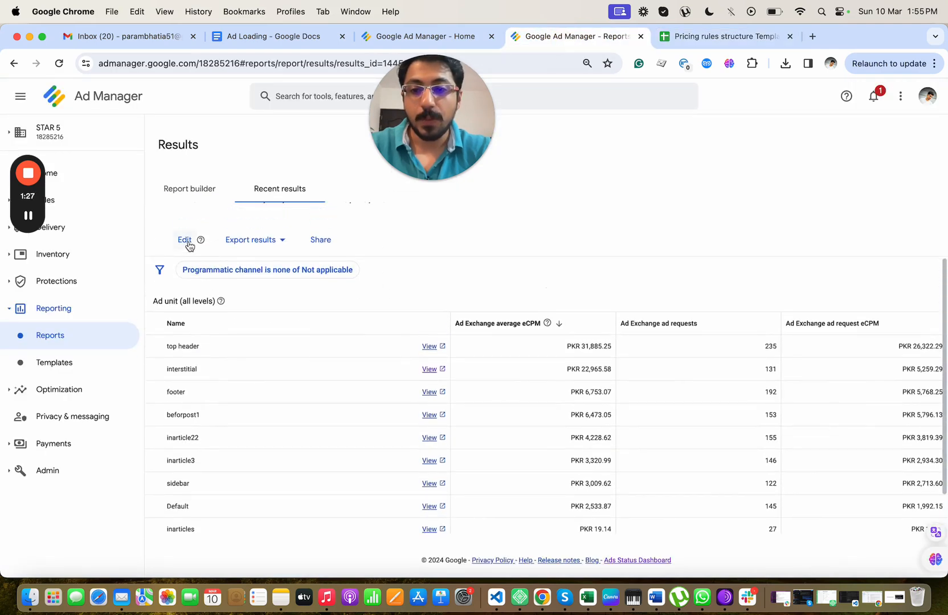
{"action": "left_click", "coordinate": [185, 240]}
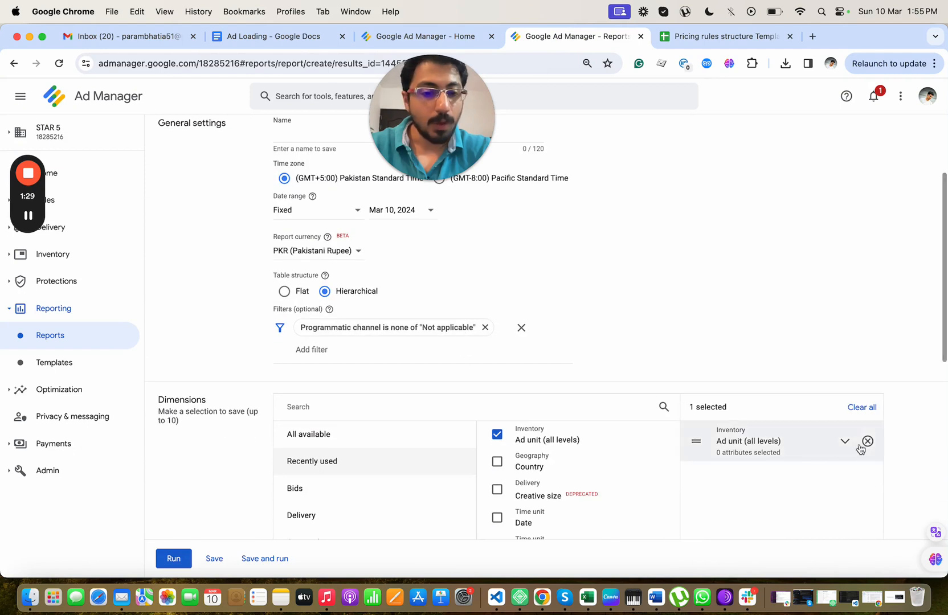
{"action": "scroll", "scroll_direction": "down", "scroll_amount": 3}
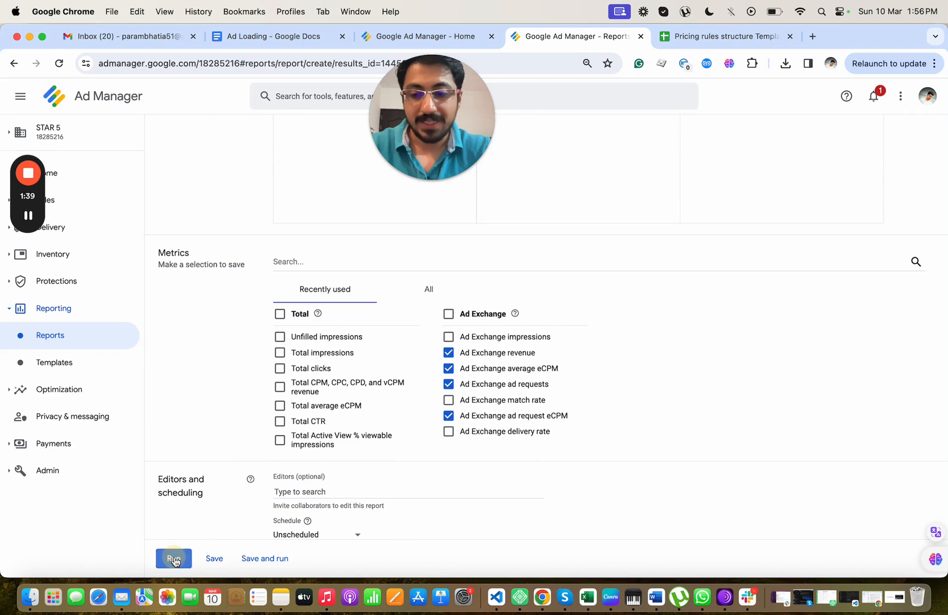
{"action": "left_click", "coordinate": [173, 558]}
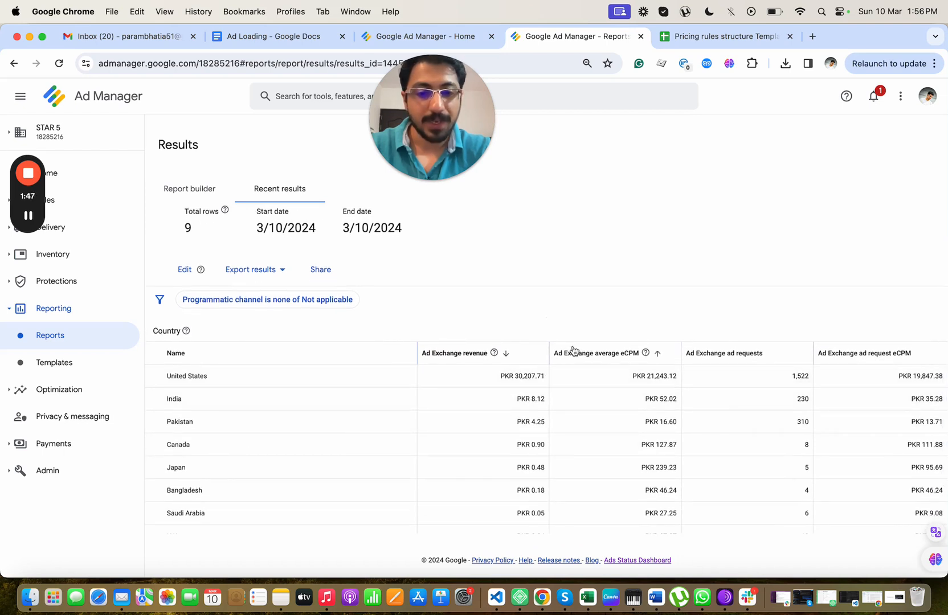
Set the date range to 3/1/2024–3/8/2024, sort by Ad Exchange revenue and return to Sheets.
{"action": "left_click", "coordinate": [189, 189]}
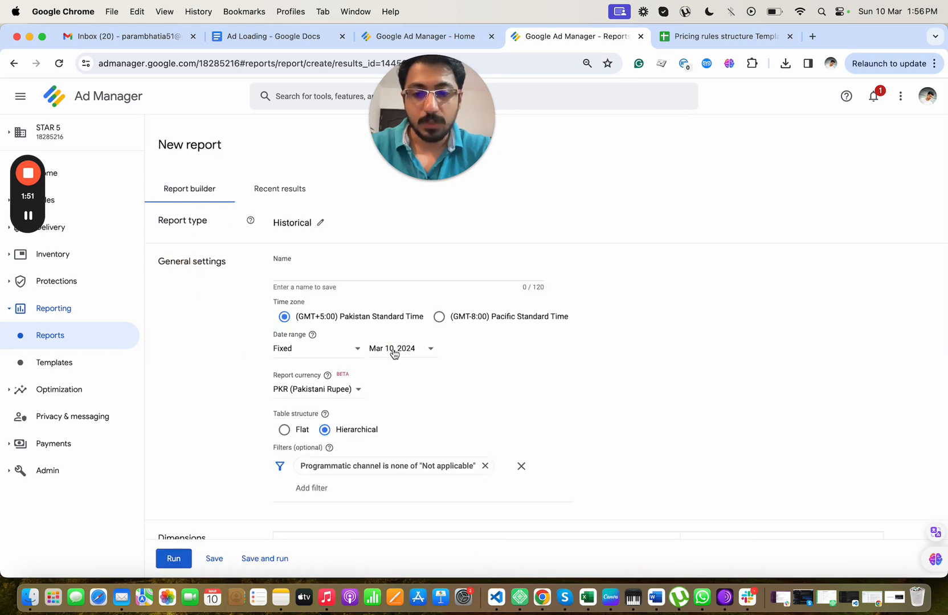
{"action": "left_click", "coordinate": [401, 349]}
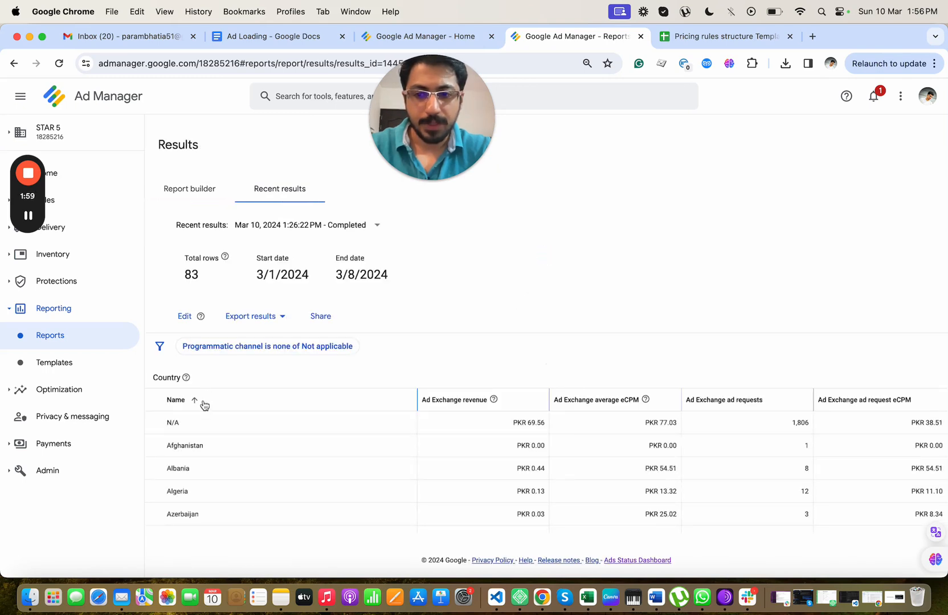
{"action": "left_click", "coordinate": [452, 399]}
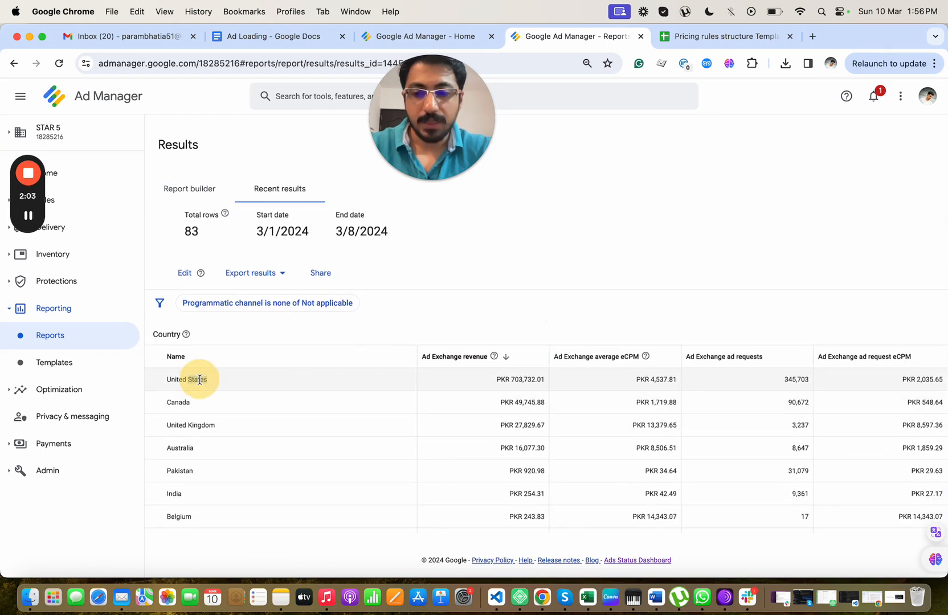
{"action": "left_click", "coordinate": [723, 37]}
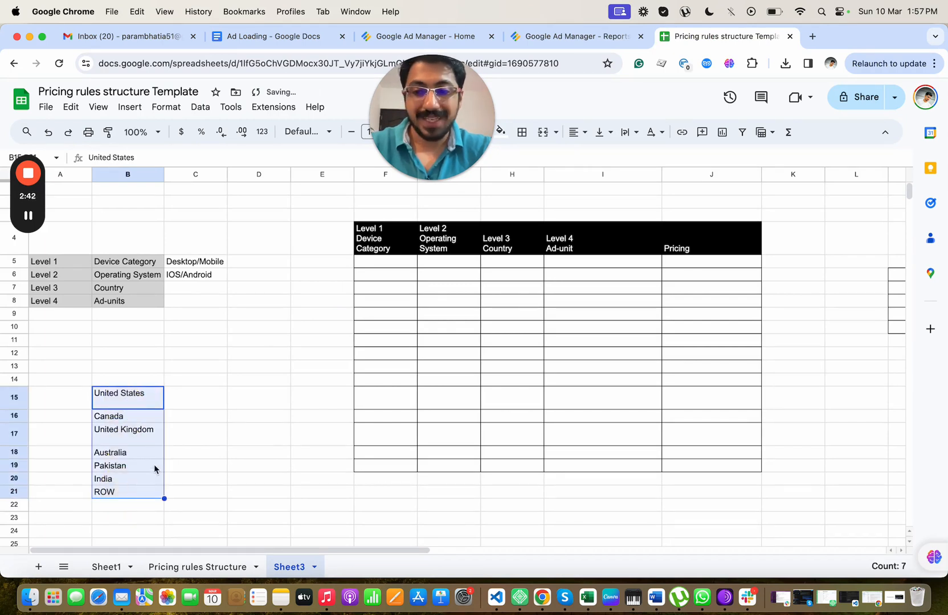
{"action": "mouse_move", "coordinate": [197, 399]}
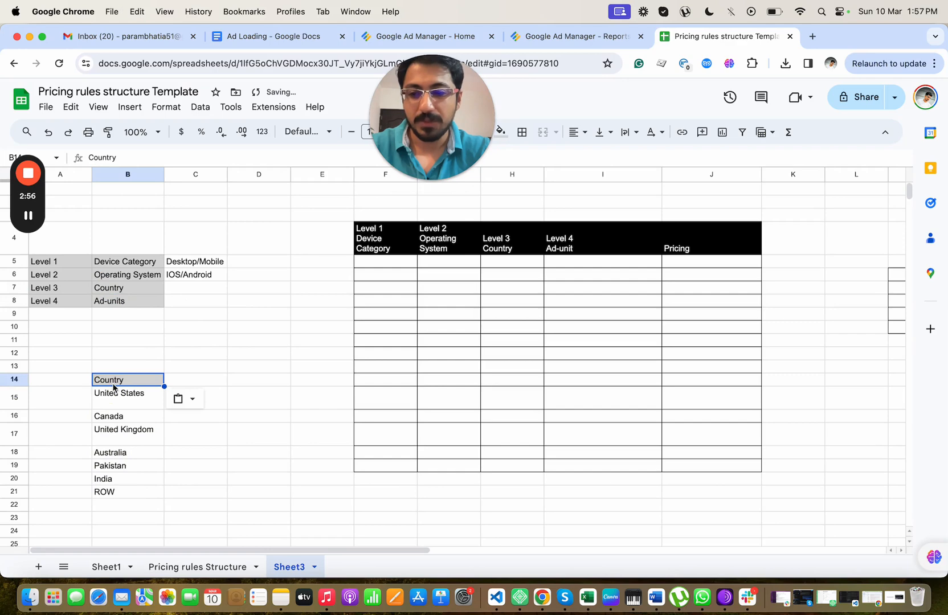
Switch back to the Ad Manager tab for the ad unit report.
{"action": "left_click", "coordinate": [571, 36]}
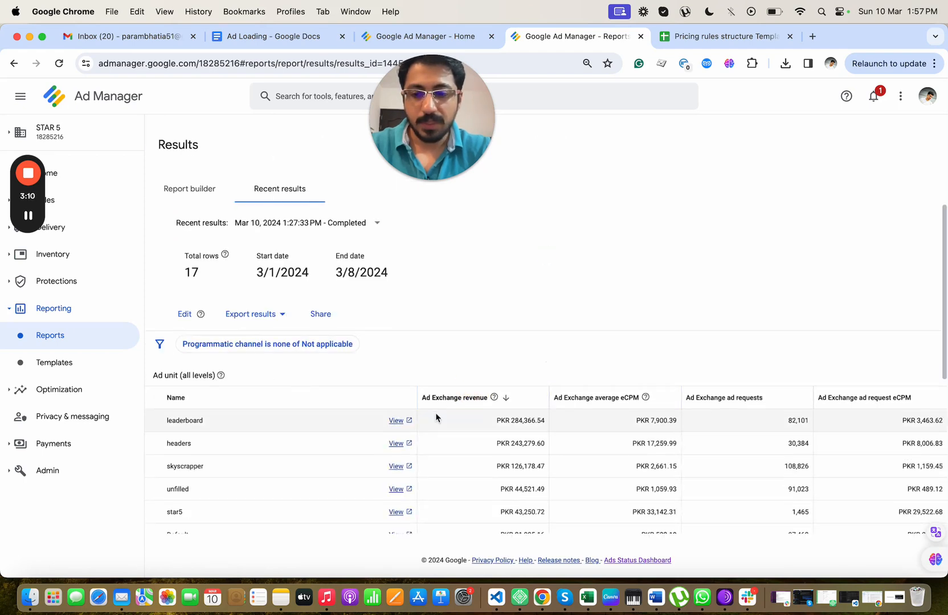
Rerun the ad unit report for March 9 and sort it by average eCPM.
{"action": "left_click", "coordinate": [189, 189]}
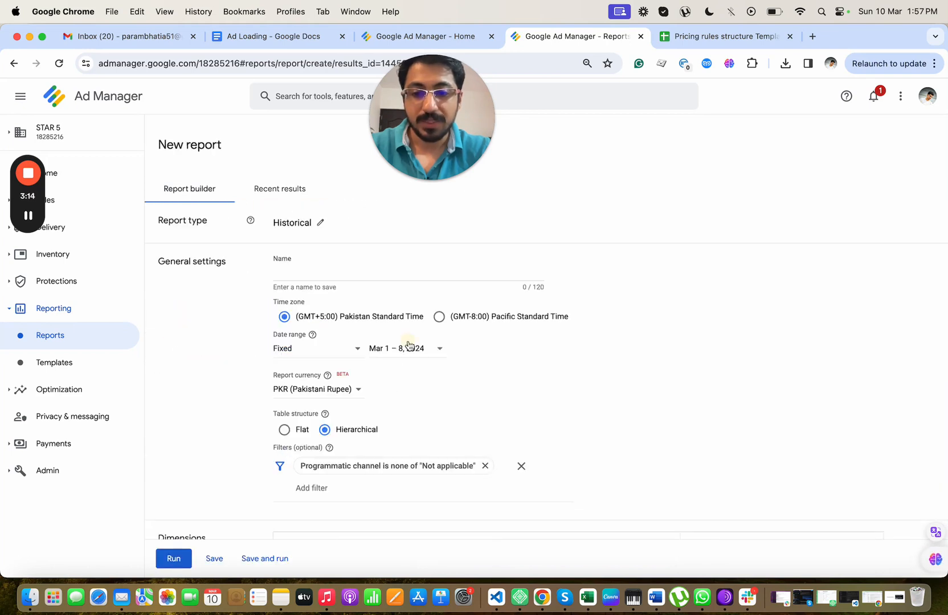
{"action": "left_click", "coordinate": [407, 349]}
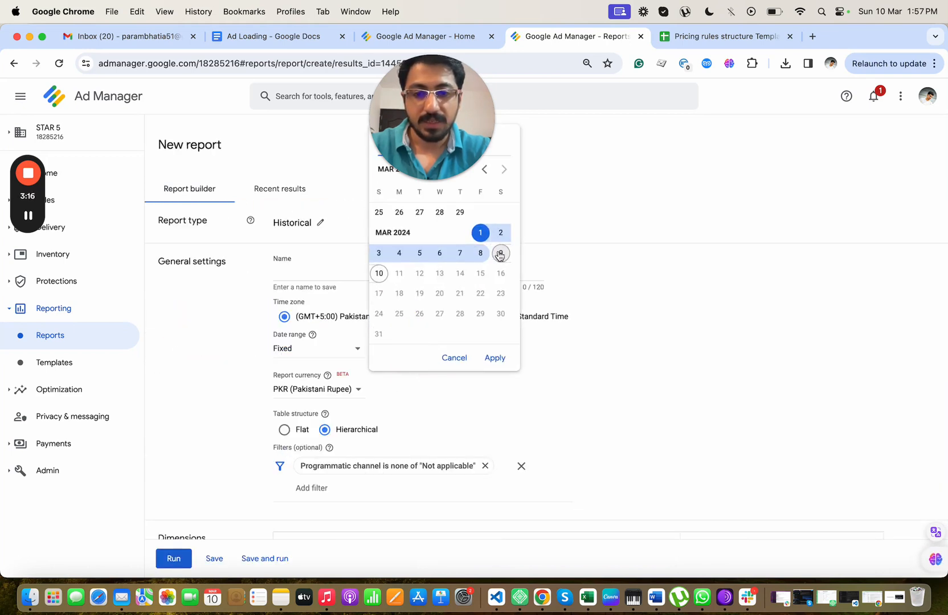
{"action": "left_click", "coordinate": [494, 358]}
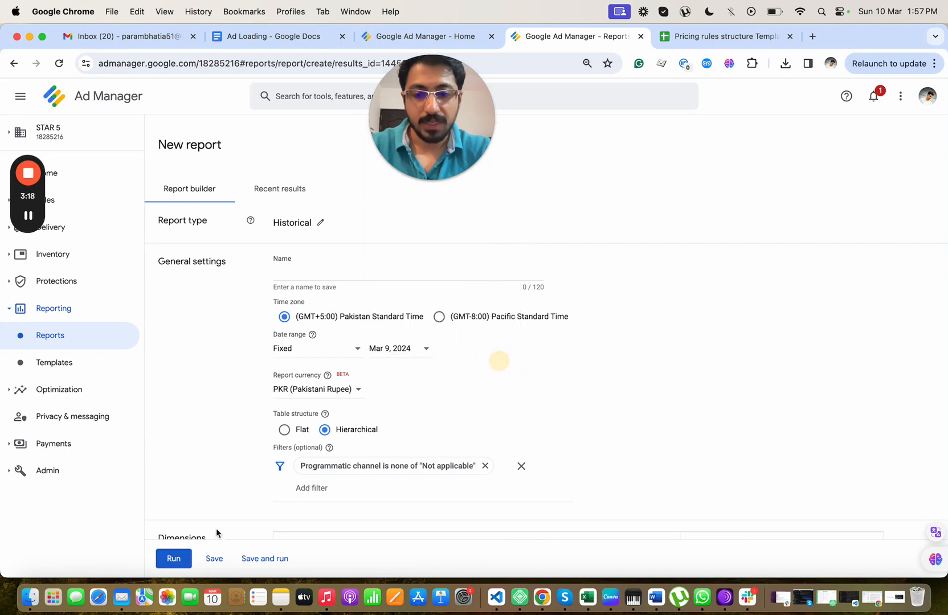
{"action": "left_click", "coordinate": [173, 558]}
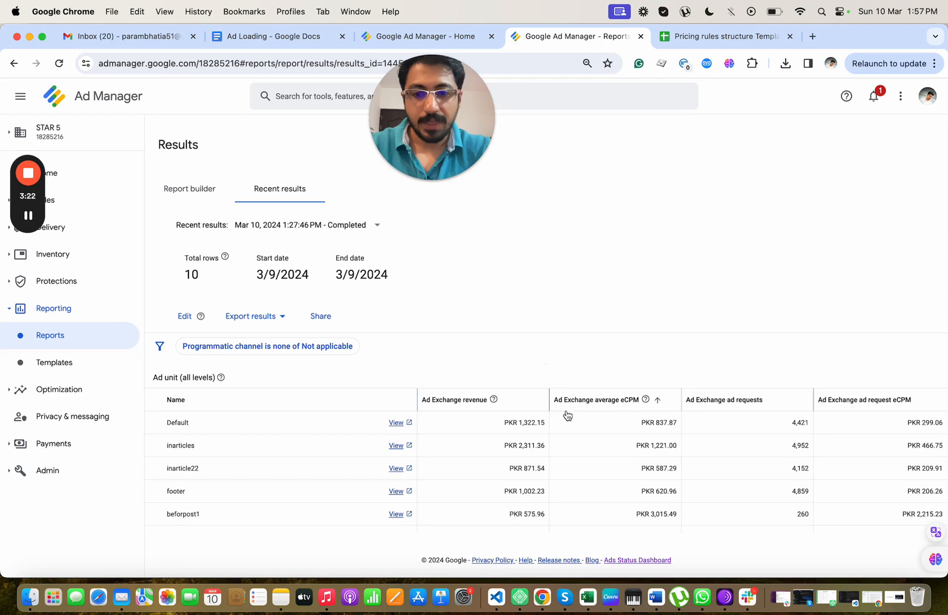
{"action": "left_click", "coordinate": [657, 400]}
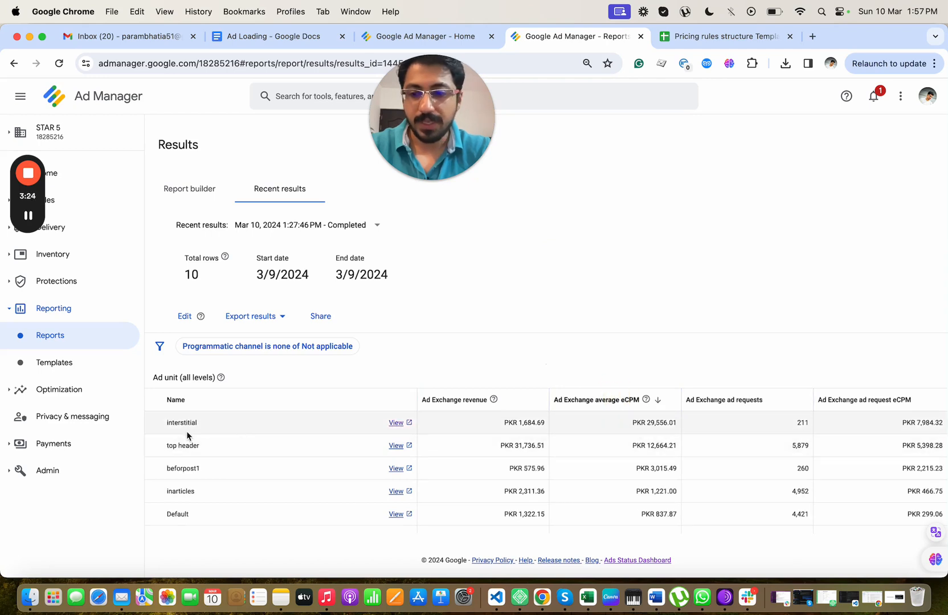
{"action": "mouse_move", "coordinate": [623, 424]}
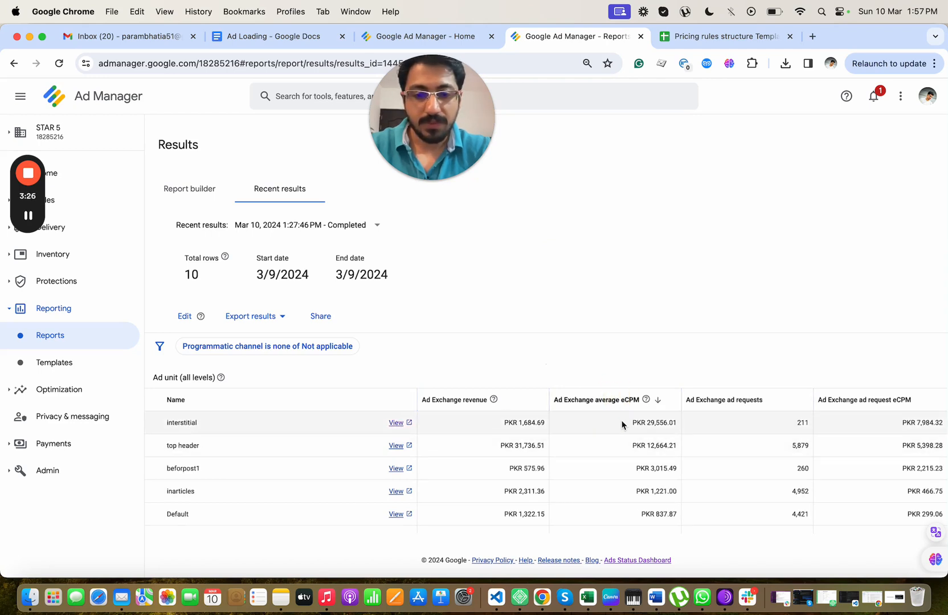
Copy the interstitial and top header ad unit names into column C of the sheet.
{"action": "double_click", "coordinate": [181, 423]}
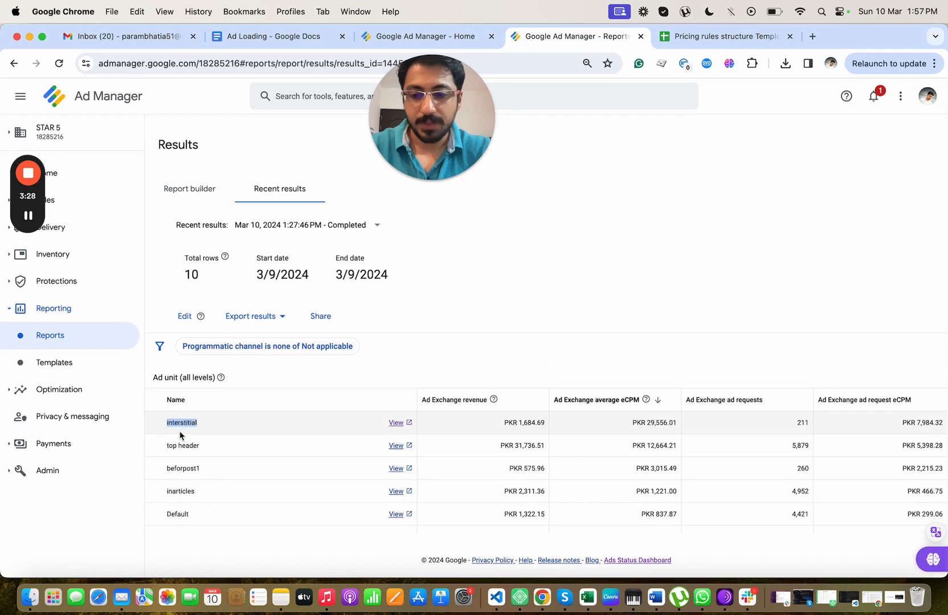
{"action": "left_click", "coordinate": [720, 36]}
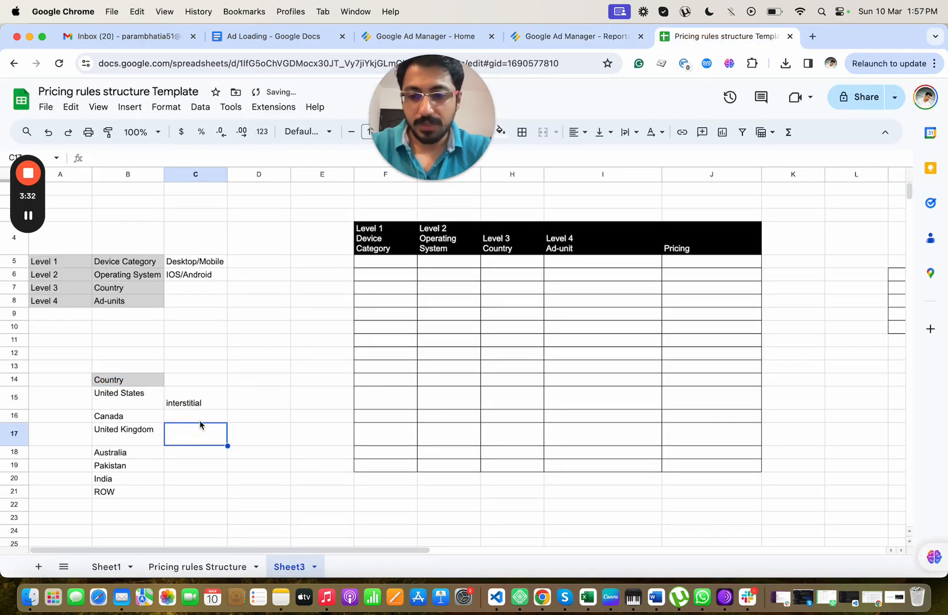
{"action": "left_click", "coordinate": [573, 37]}
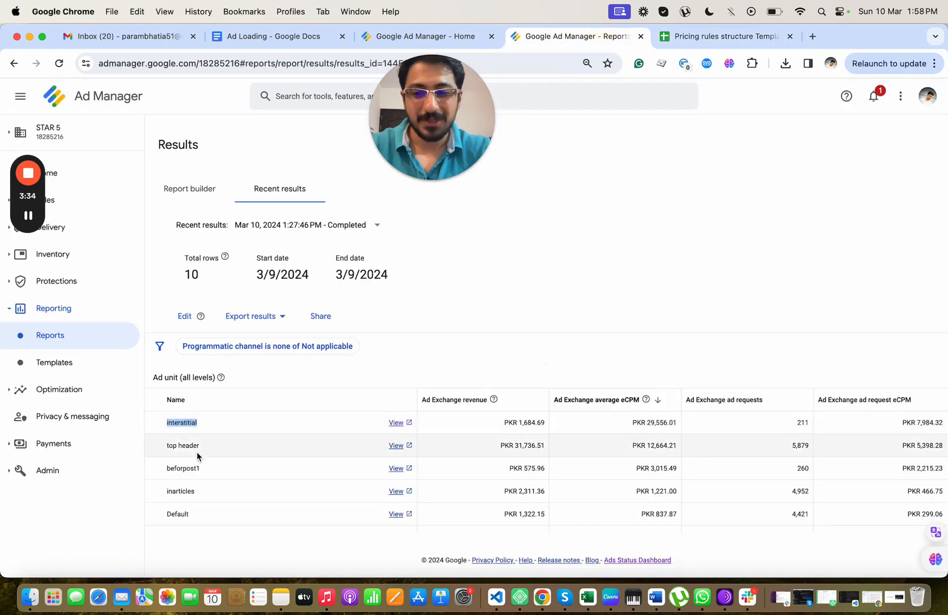
{"action": "double_click", "coordinate": [182, 446]}
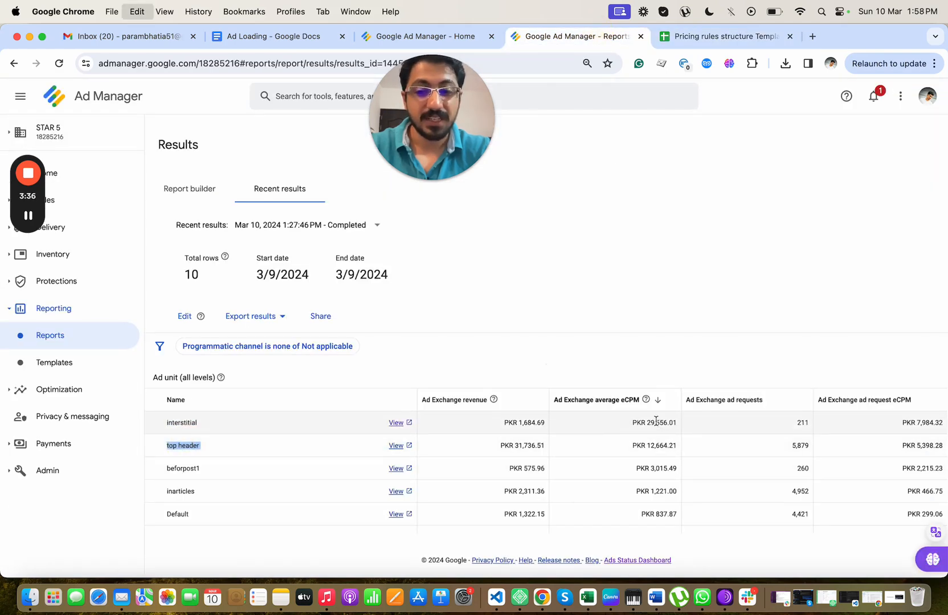
{"action": "double_click", "coordinate": [656, 422]}
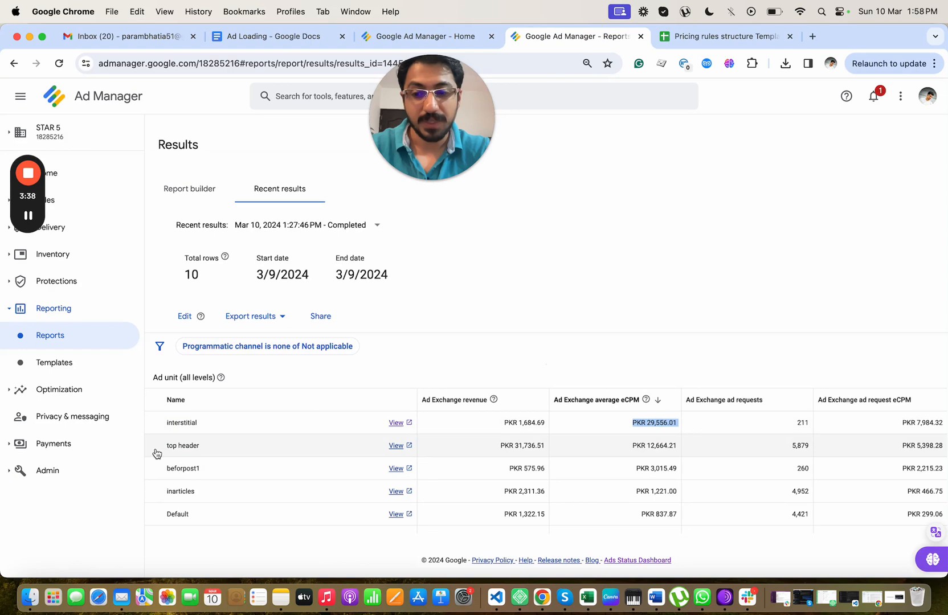
{"action": "left_click", "coordinate": [723, 36]}
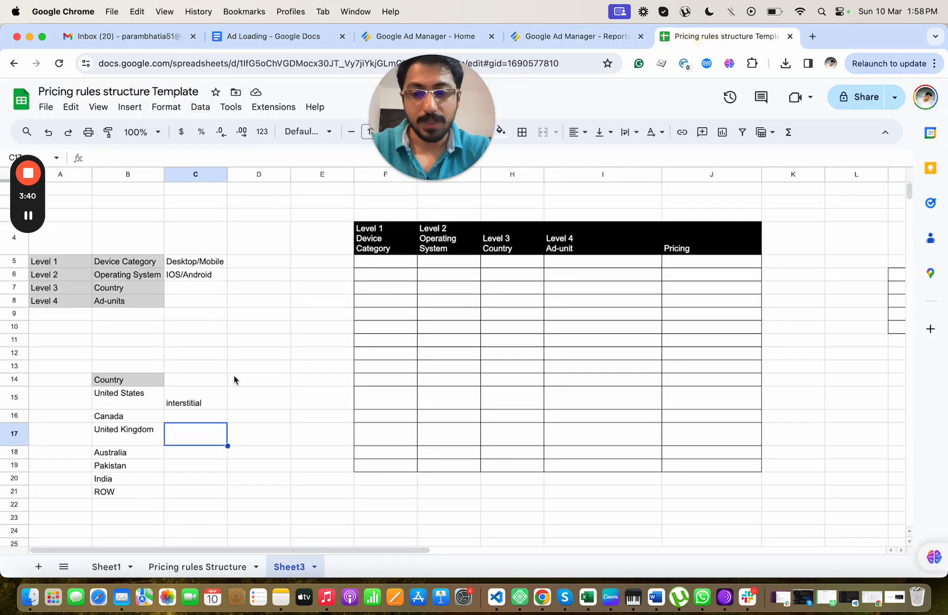
{"action": "left_click", "coordinate": [570, 36]}
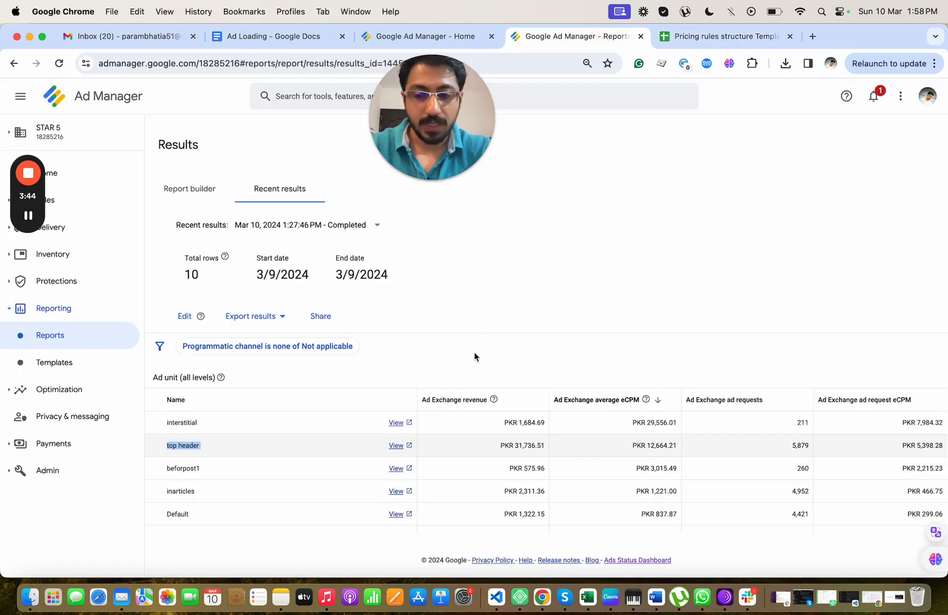
{"action": "left_click", "coordinate": [723, 37]}
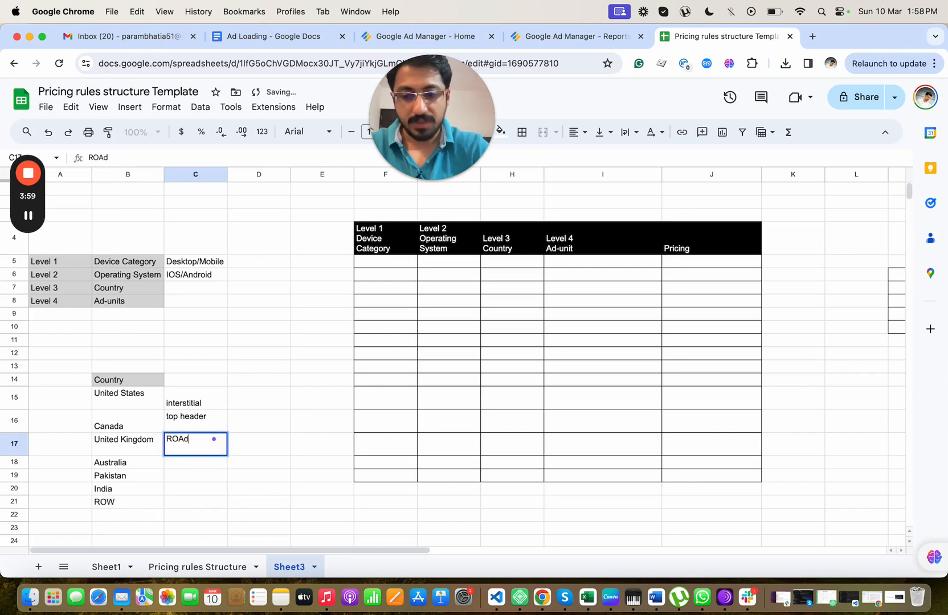
Complete ROAd-units in C17 and move the pricing table down to row 23.
{"action": "type", "text": "-units"}
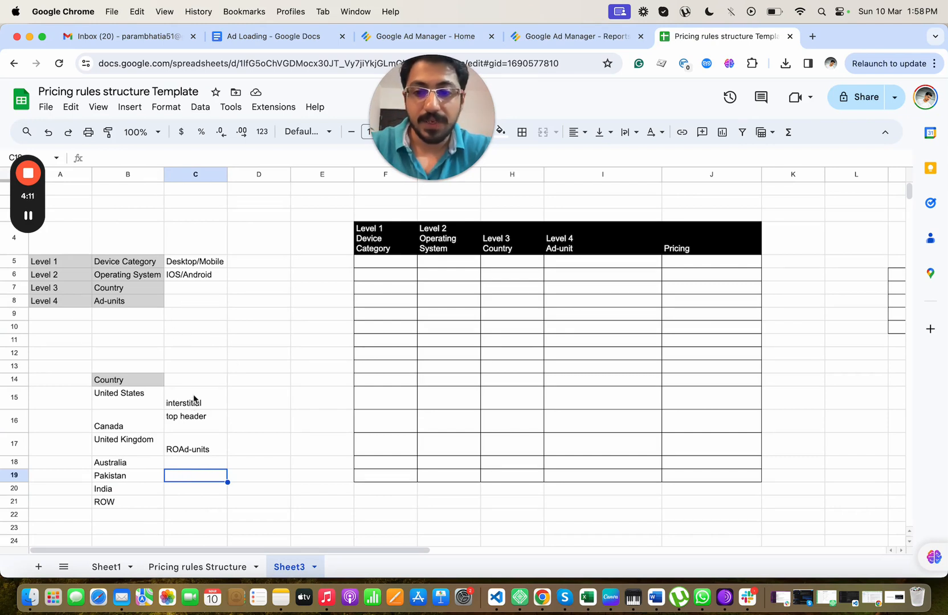
{"action": "left_click", "coordinate": [384, 214]}
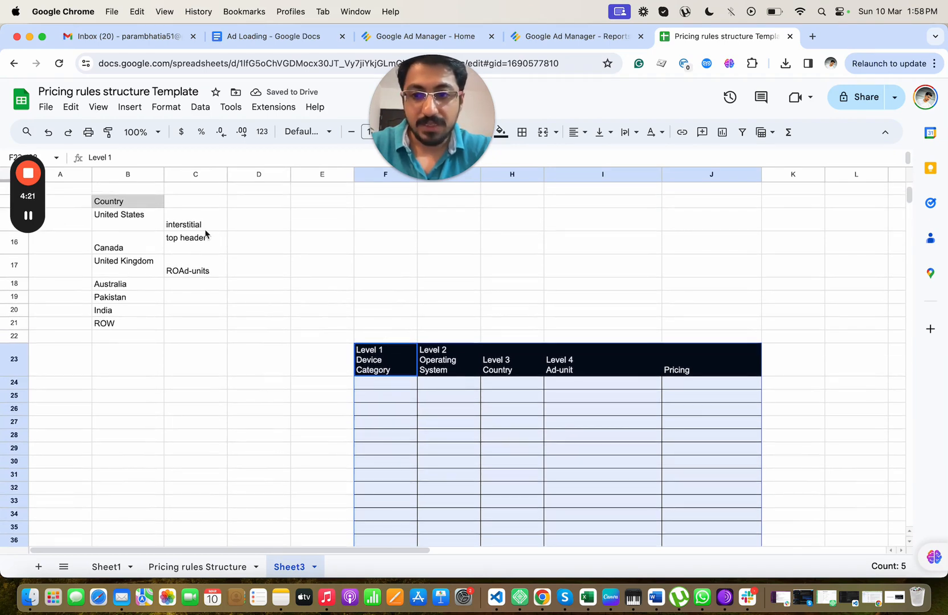
Paste the ad unit names into I24 of the table, with RA in I26, ready to copy down.
{"action": "left_click", "coordinate": [194, 225]}
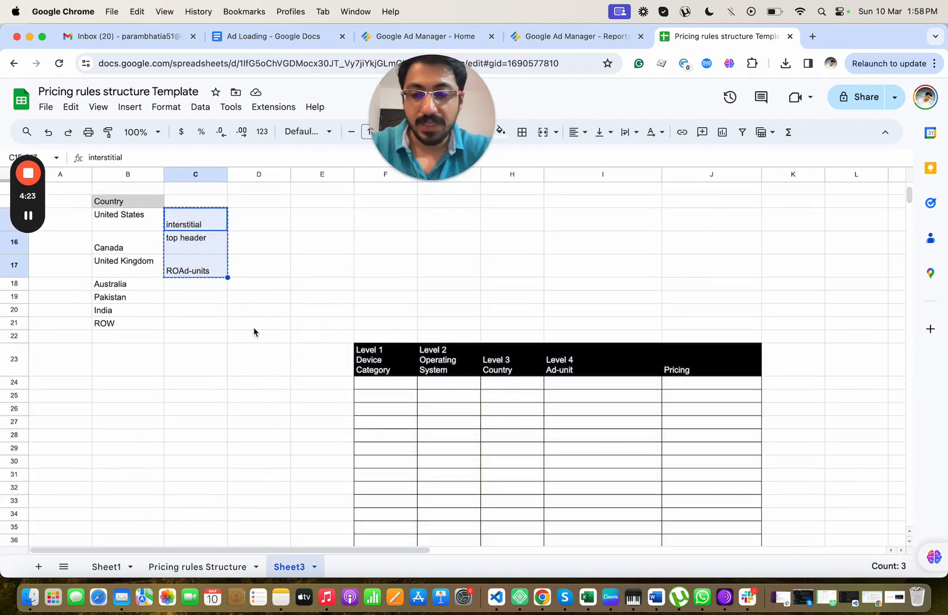
{"action": "left_click", "coordinate": [601, 384]}
{"action": "type", "text": "interstitial"}
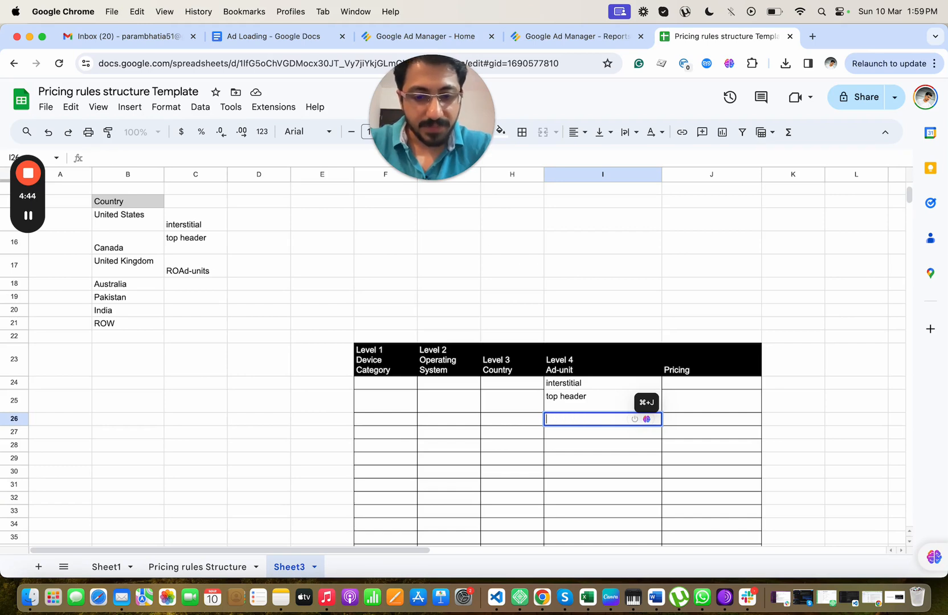
{"action": "type", "text": "RA"}
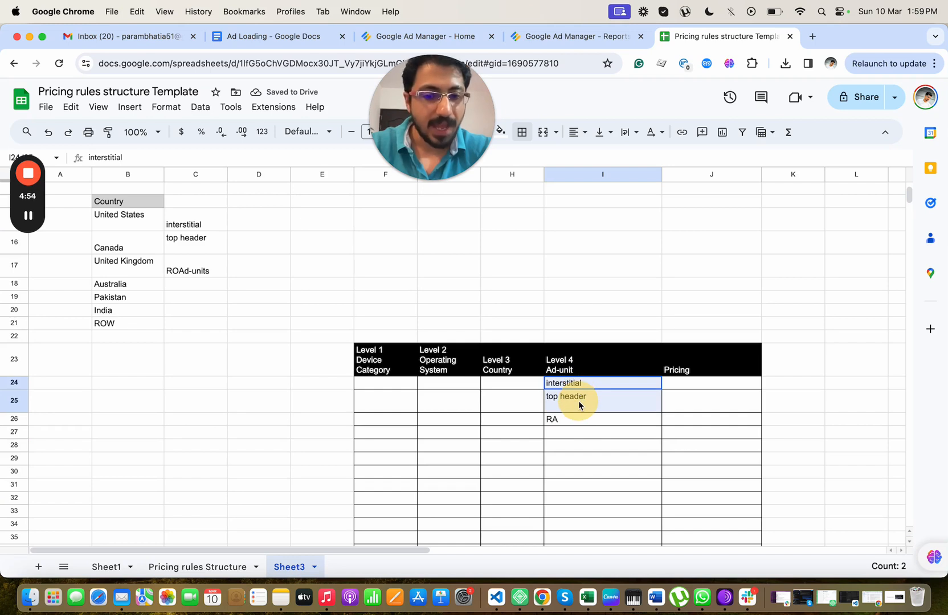
{"action": "left_click", "coordinate": [601, 419]}
{"action": "type", "text": "Mobile"}
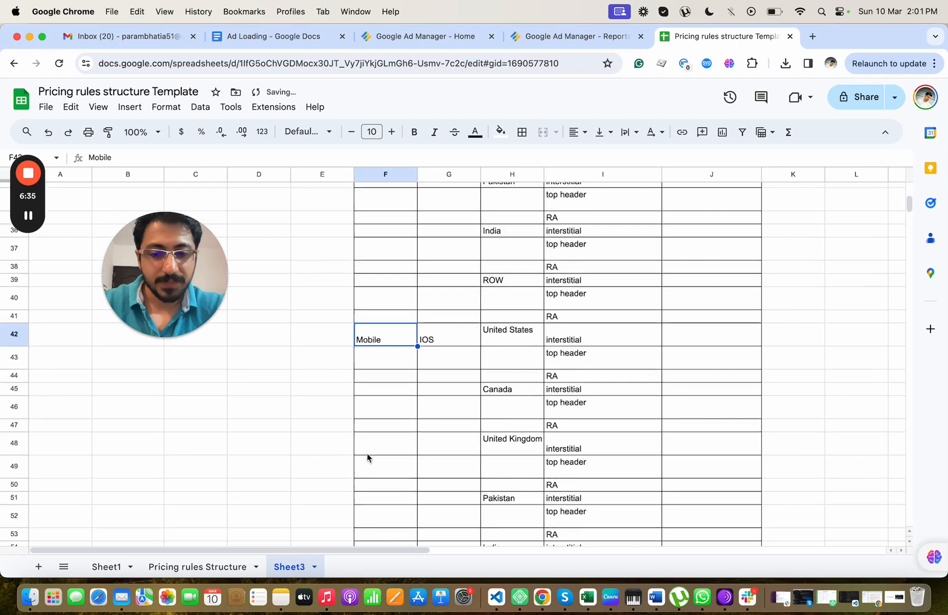
Scroll back to the top of the table to enter Desktop in row 24.
{"action": "scroll", "scroll_direction": "down", "scroll_amount": 3}
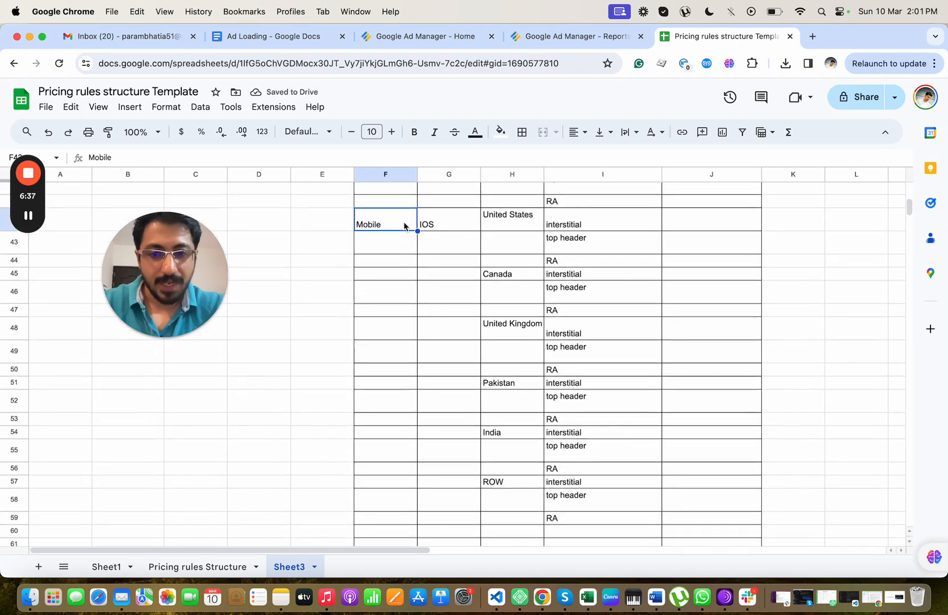
{"action": "scroll", "scroll_direction": "up", "scroll_amount": 3}
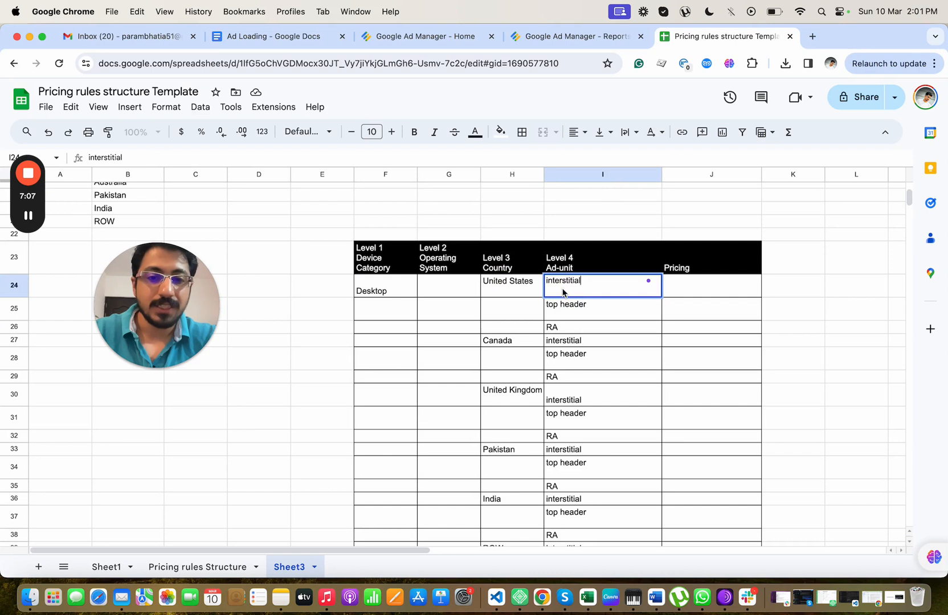
Fill device, OS and country values down columns F–H for every ad unit row.
{"action": "left_click", "coordinate": [710, 285]}
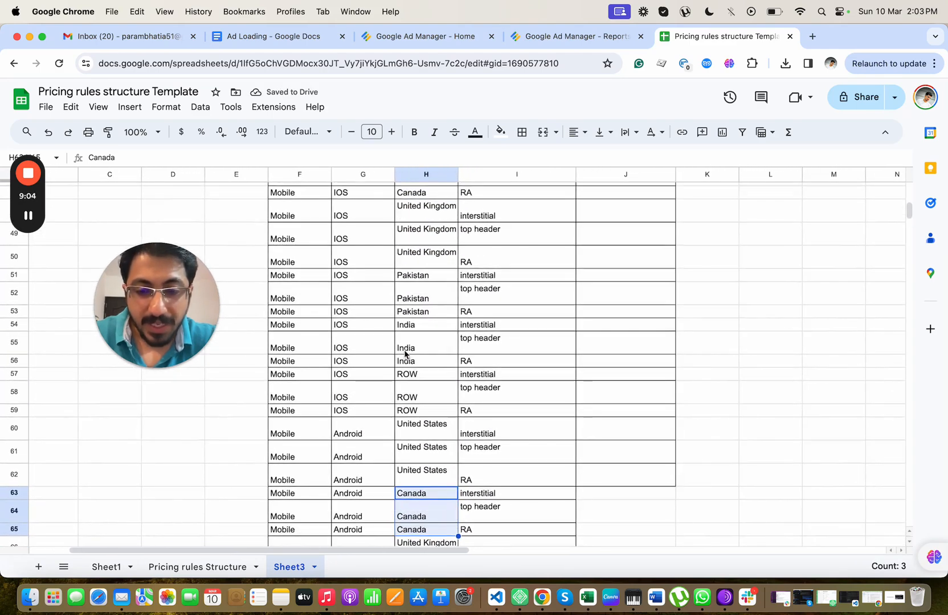
Enter =F24&H24&I24 in J24 to produce DesktopUnited States interstitial.
{"action": "scroll", "scroll_direction": "up", "scroll_amount": 3}
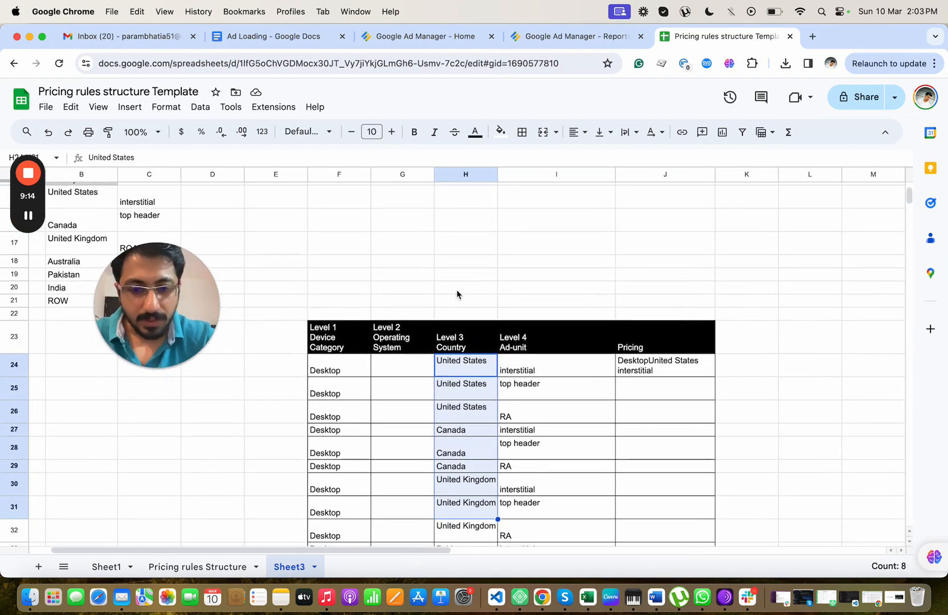
{"action": "scroll", "scroll_direction": "down", "scroll_amount": 3}
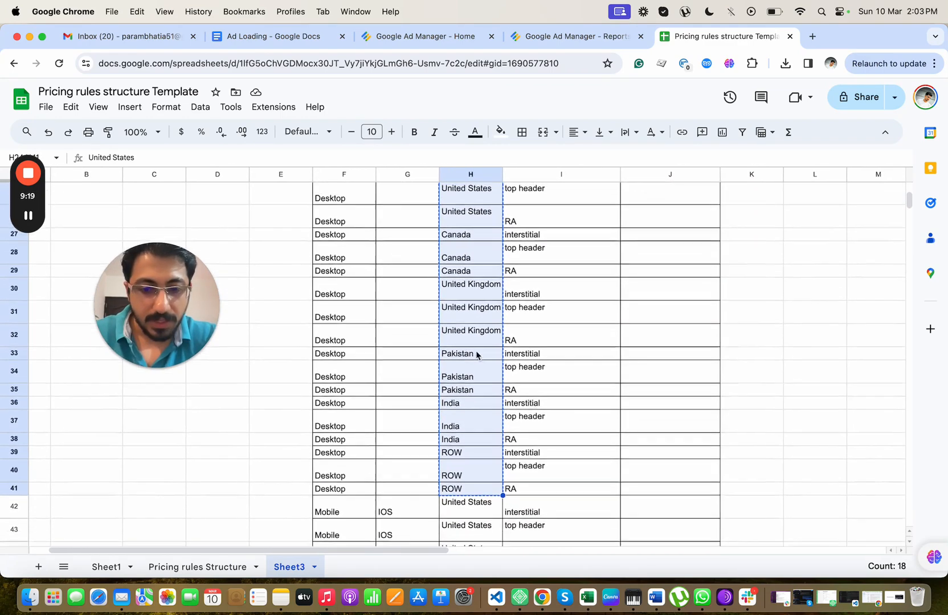
{"action": "scroll", "scroll_direction": "down", "scroll_amount": 3}
{"action": "type", "text": "=F24&H24&I24"}
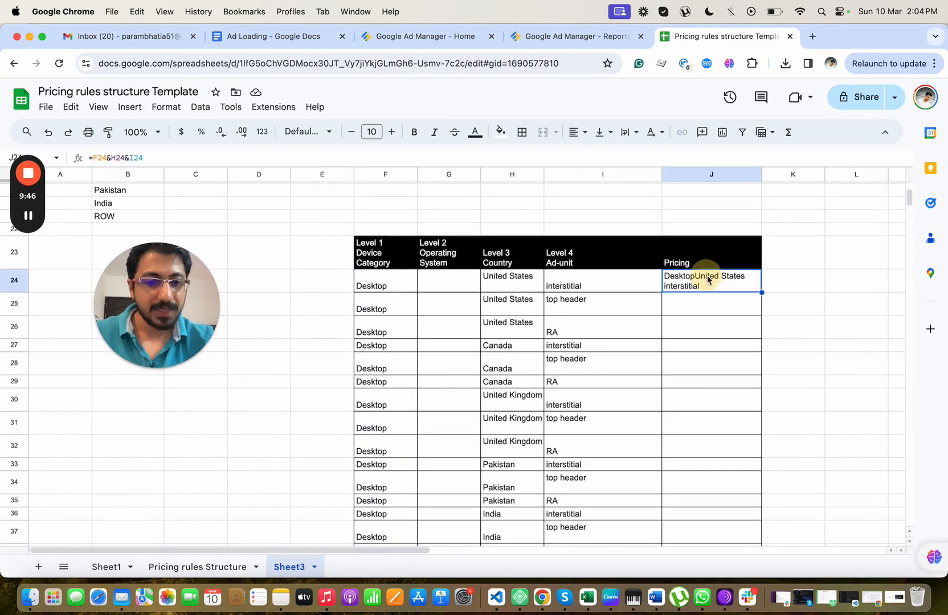
Fill the rule-name formula down column J and add Pricing column K reading Optimised.
{"action": "scroll", "scroll_direction": "down", "scroll_amount": 3}
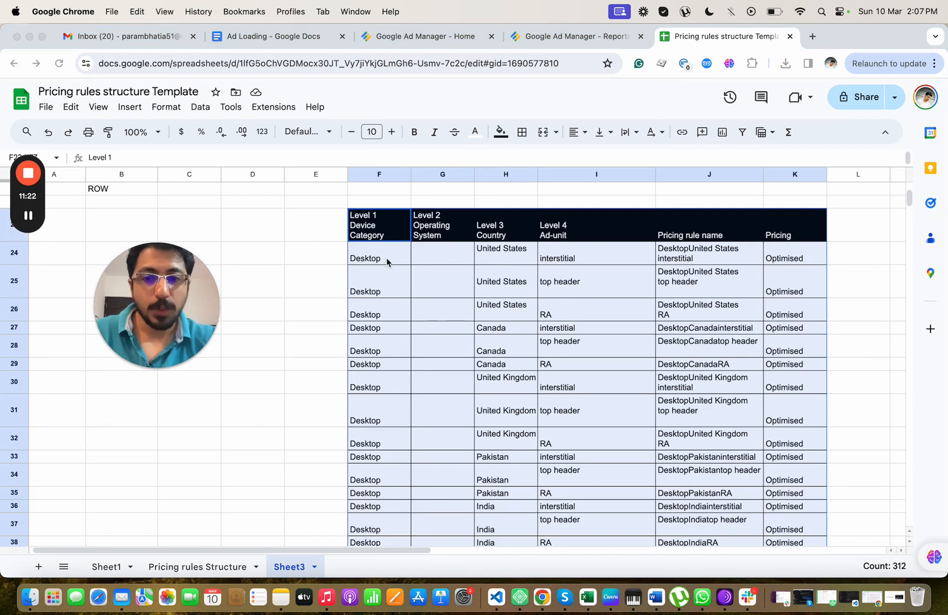
Switch to Ad Manager's Unified pricing rules list showing existing active rules.
{"action": "left_click", "coordinate": [429, 37]}
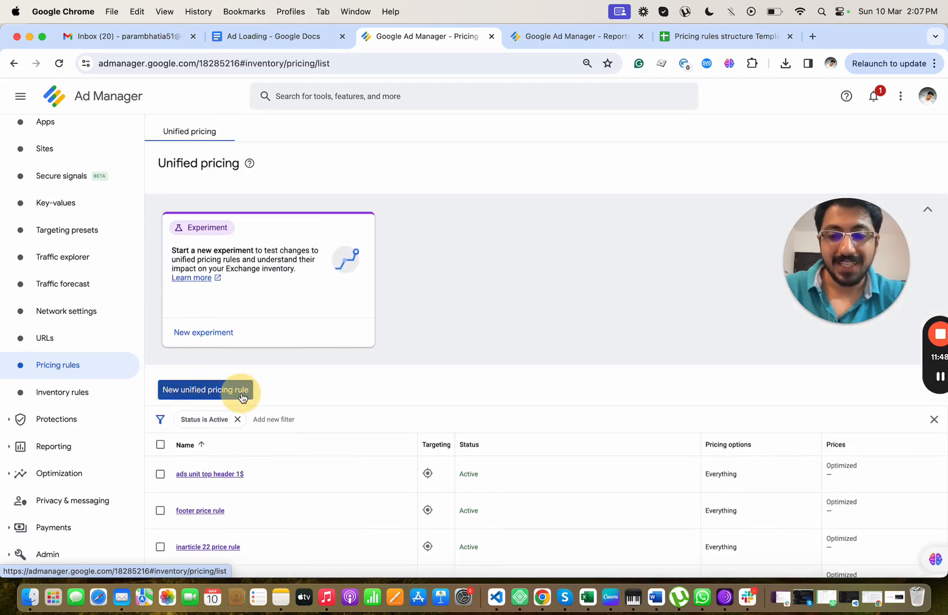
Draft rule 'DesktopUnited States interstitial' targeting interstitial, United States, Desktop, with Google-optimized floors.
{"action": "left_click", "coordinate": [205, 389]}
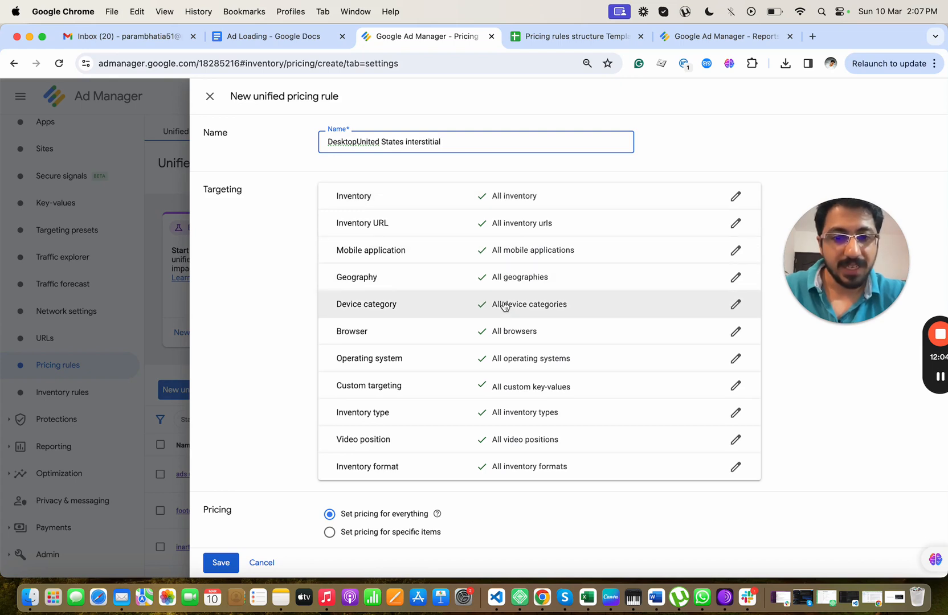
{"action": "left_click", "coordinate": [735, 304]}
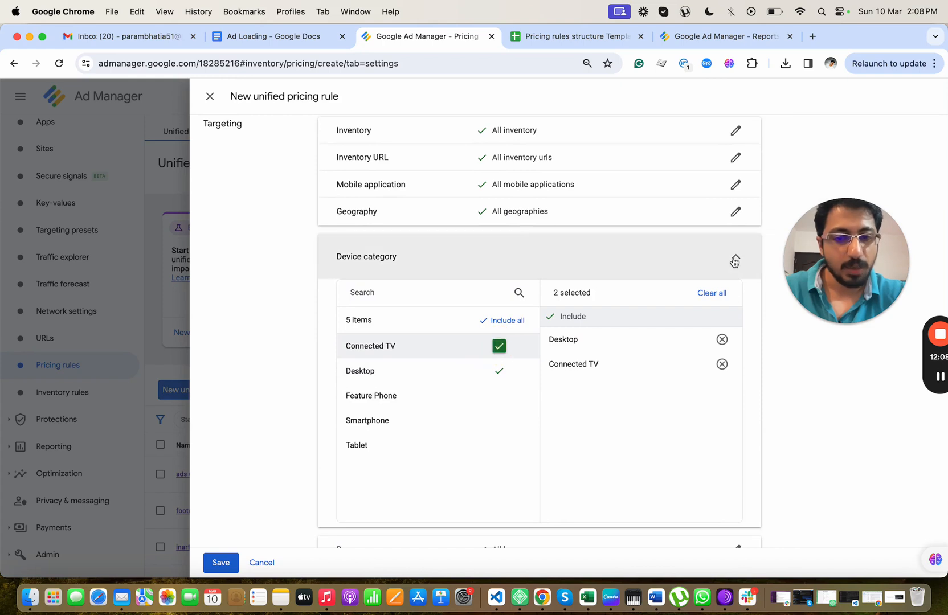
{"action": "mouse_move", "coordinate": [482, 403]}
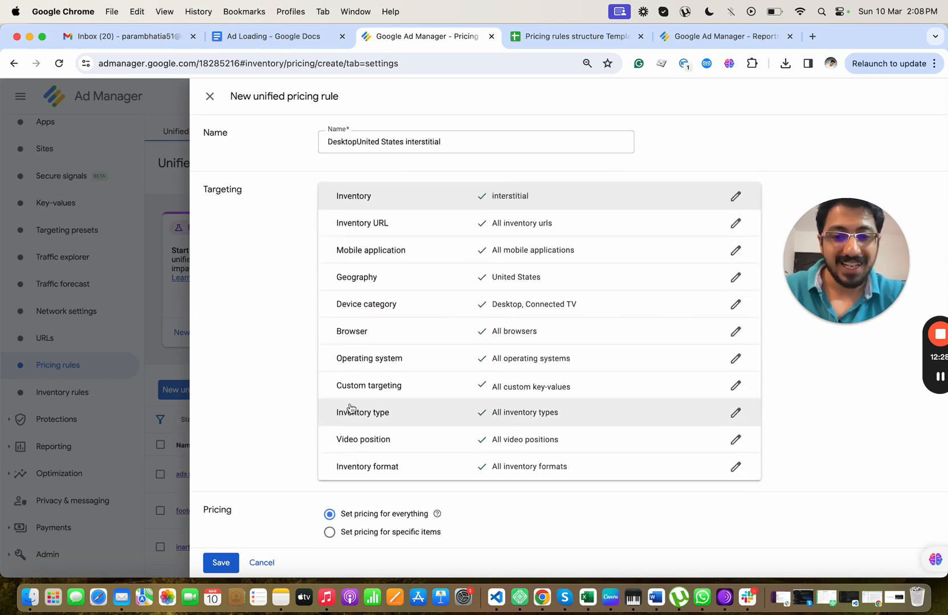
{"action": "scroll", "scroll_direction": "down", "scroll_amount": 3}
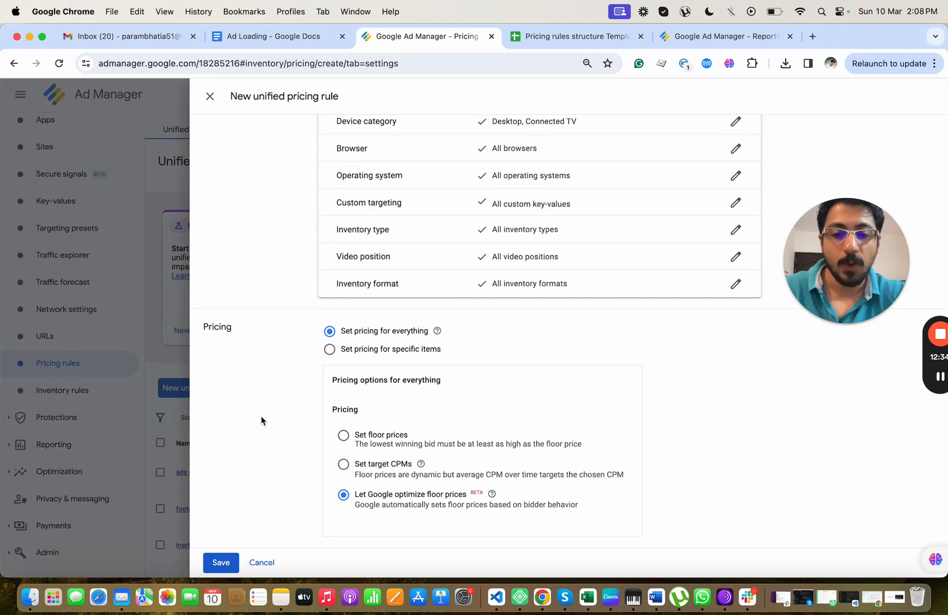
{"action": "left_click", "coordinate": [571, 36]}
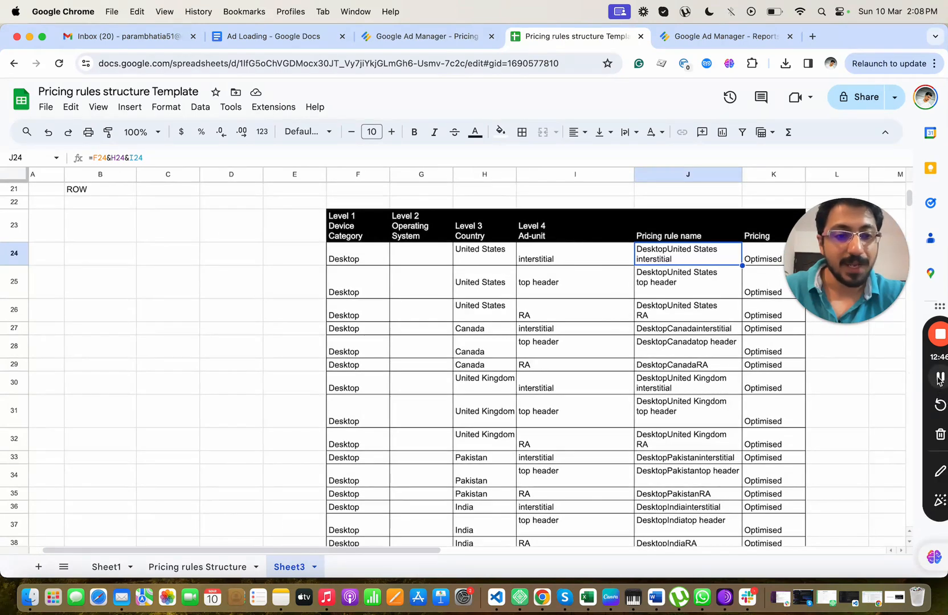
Save the DesktopUnited States interstitial rule so it lists as Active.
{"action": "left_click", "coordinate": [426, 37]}
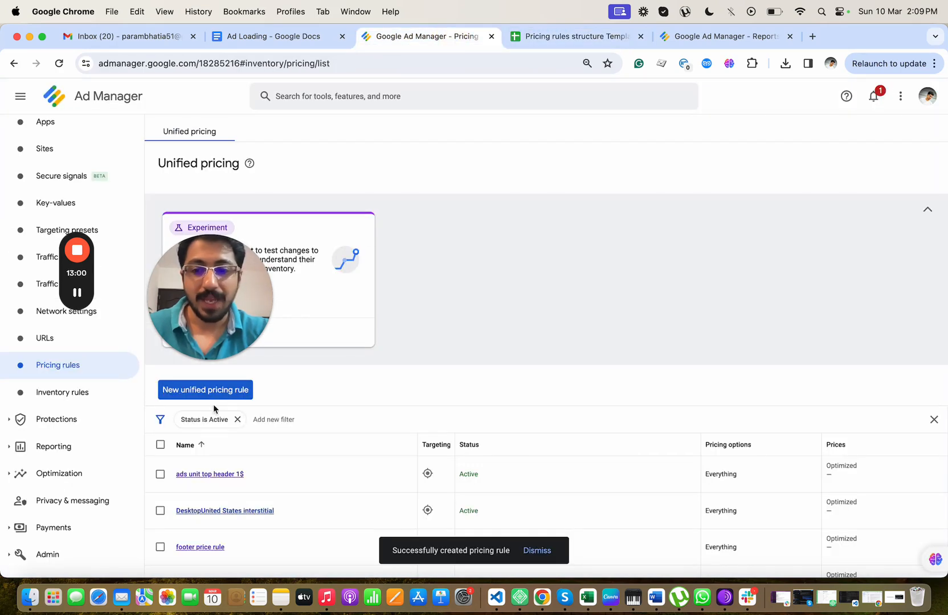
Draft rule 'DesktopUnited States RA' excluding interstitial and top header, targeting United States desktop, Google-optimized floors.
{"action": "left_click", "coordinate": [204, 389]}
{"action": "type", "text": "DesktopUnited States RA"}
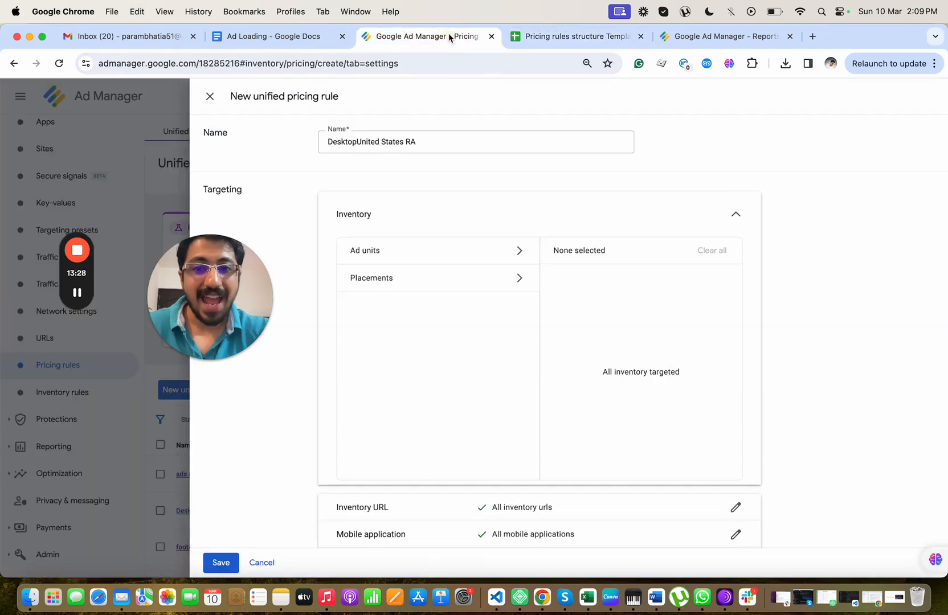
{"action": "left_click", "coordinate": [574, 37]}
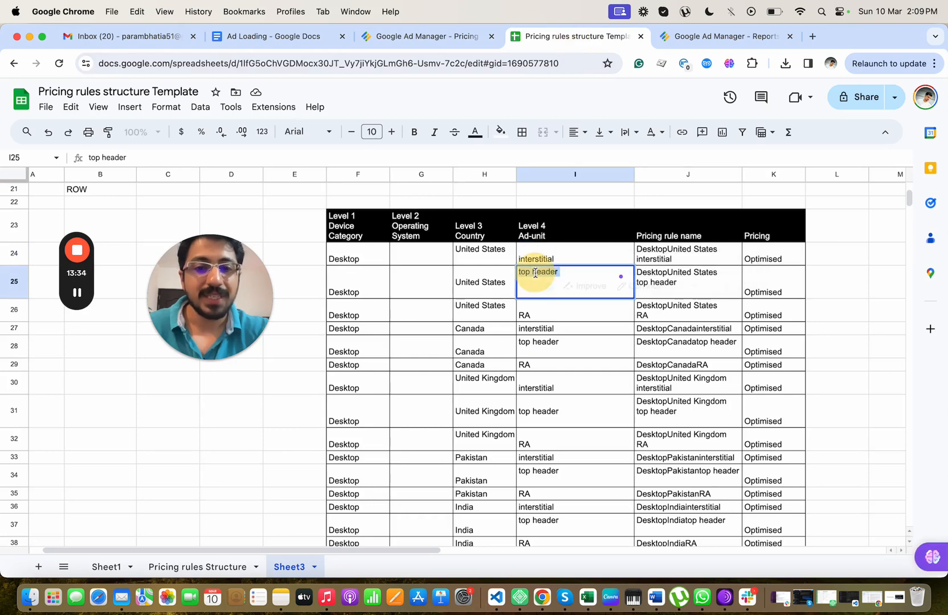
{"action": "left_click", "coordinate": [426, 36]}
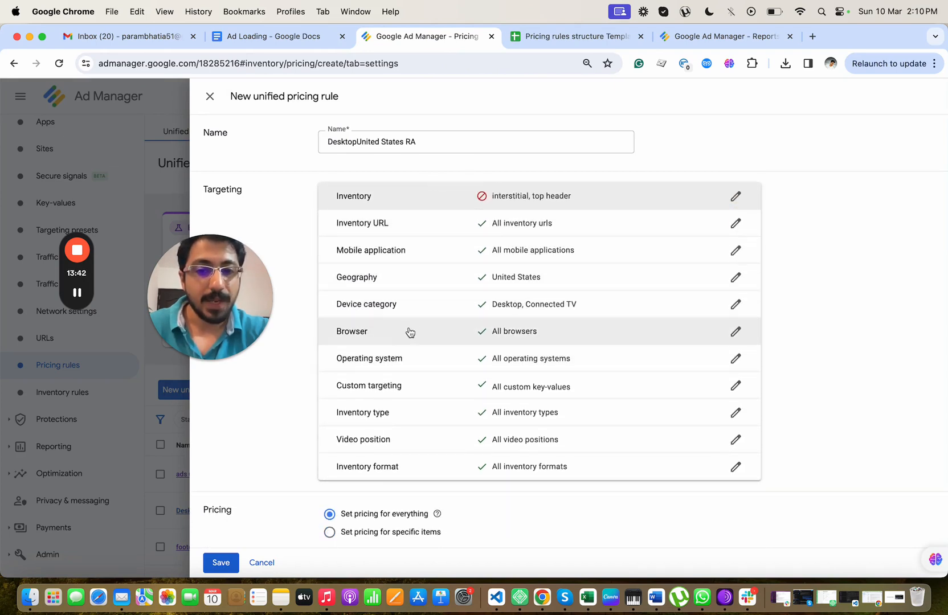
{"action": "scroll", "scroll_direction": "down", "scroll_amount": 3}
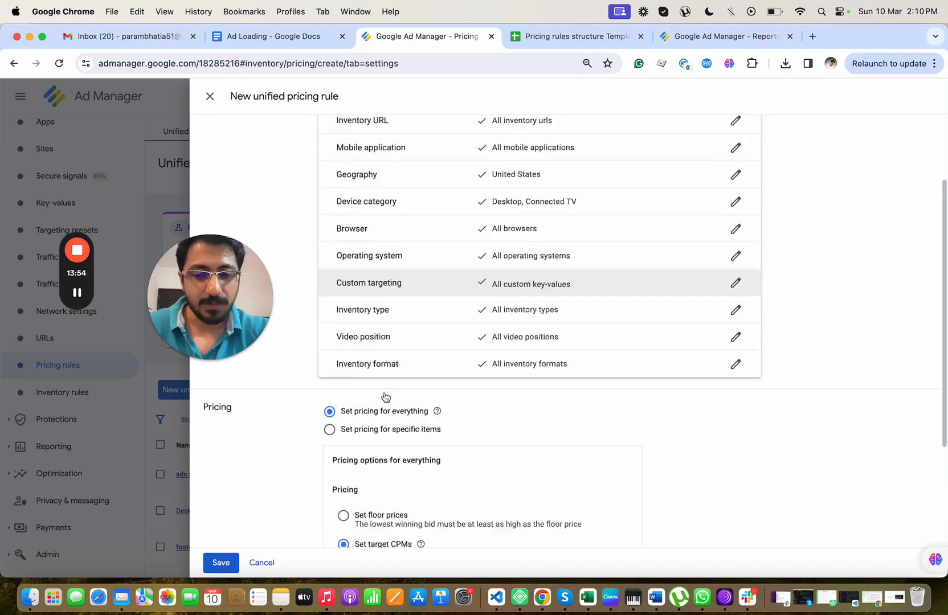
{"action": "left_click", "coordinate": [575, 36]}
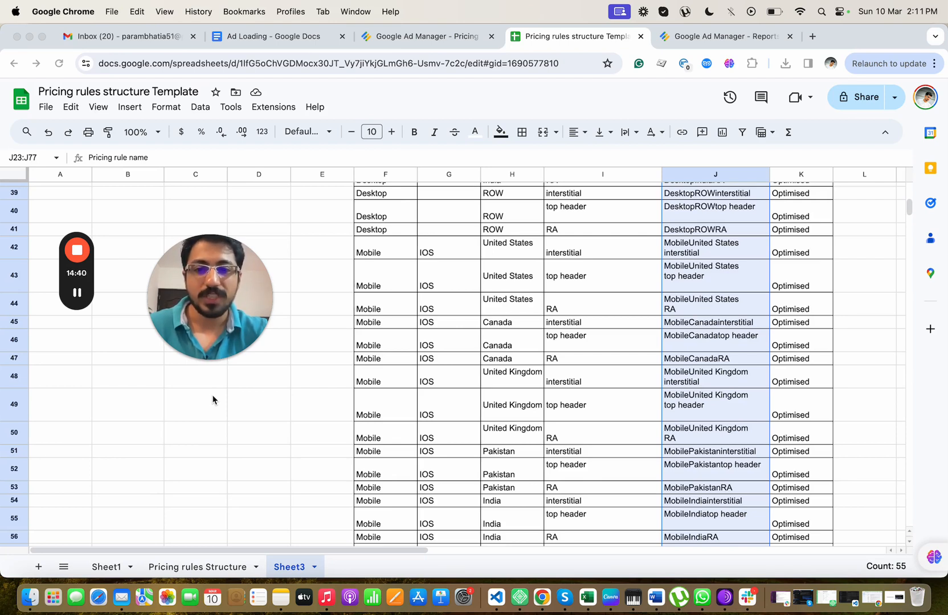